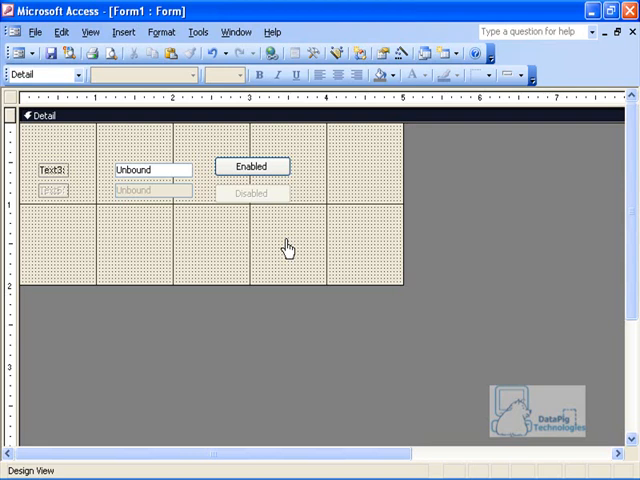
{"action": "mouse_move", "coordinate": [312, 232]}
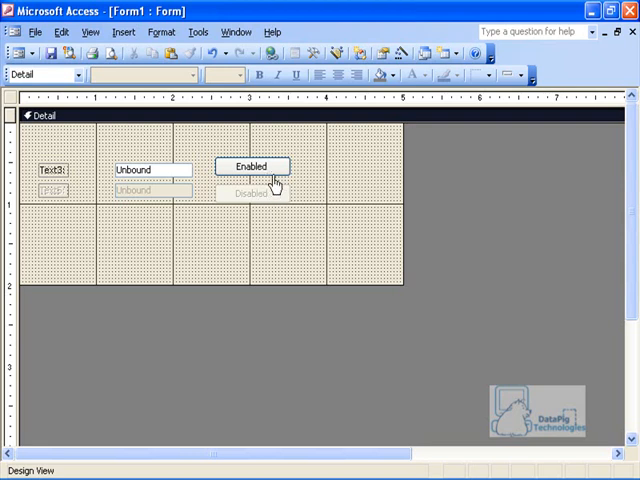
Step: Select the Enabled and Disabled command buttons on Form1, then switch it to Form View
{"action": "left_click", "coordinate": [252, 166]}
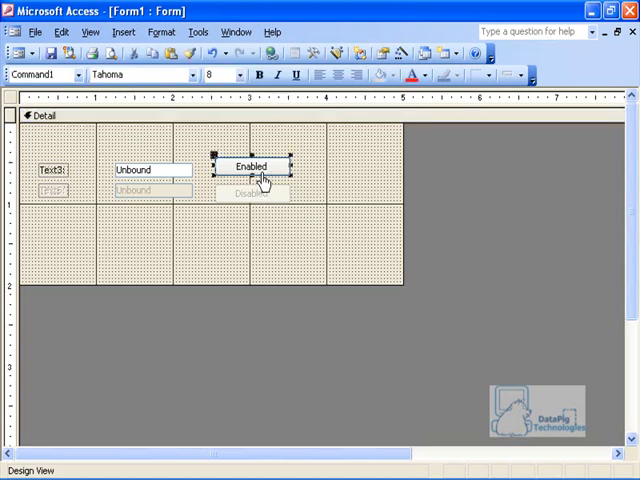
{"action": "left_click", "coordinate": [252, 192]}
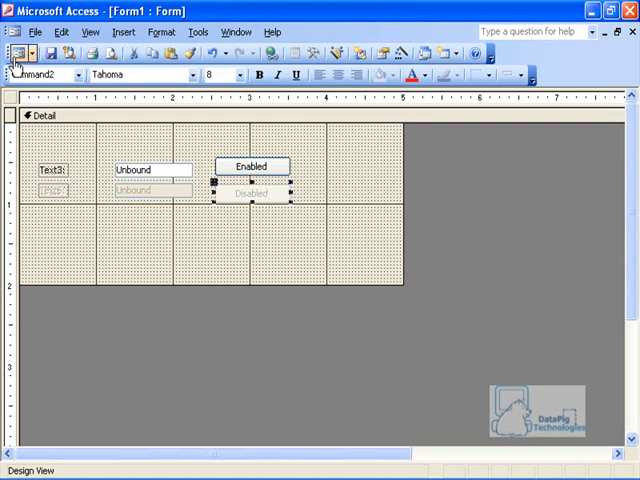
{"action": "left_click", "coordinate": [16, 52]}
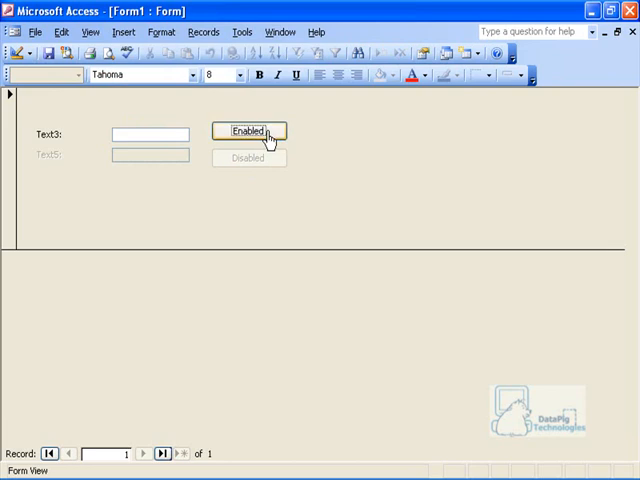
Step: Try the enabled and disabled buttons and enter 'sdfasdfds' into the enabled Text3 box
{"action": "left_click", "coordinate": [248, 130]}
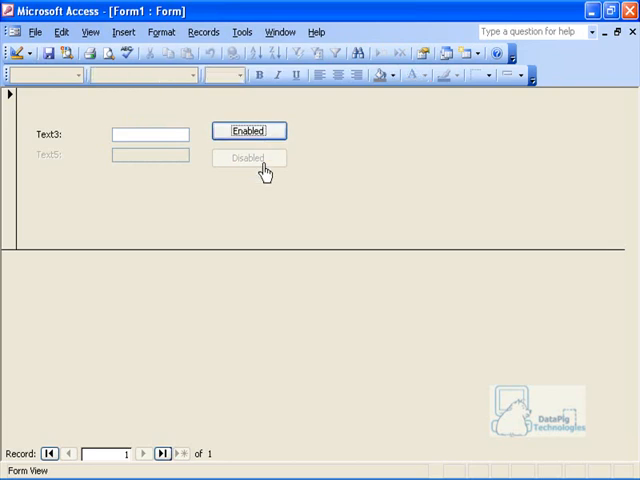
{"action": "left_click", "coordinate": [150, 132]}
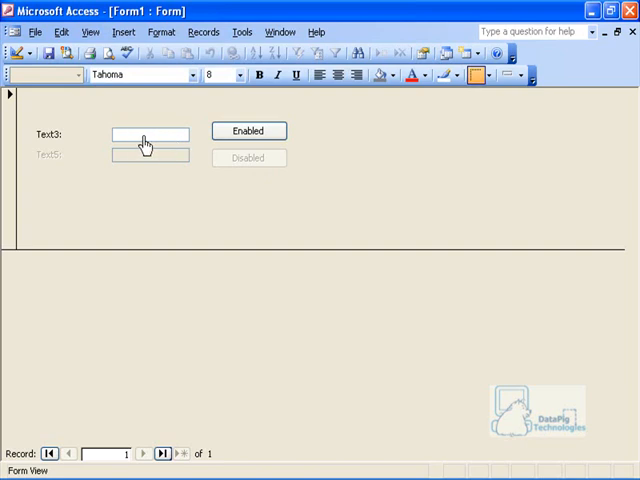
{"action": "type", "text": "sdfasdfds"}
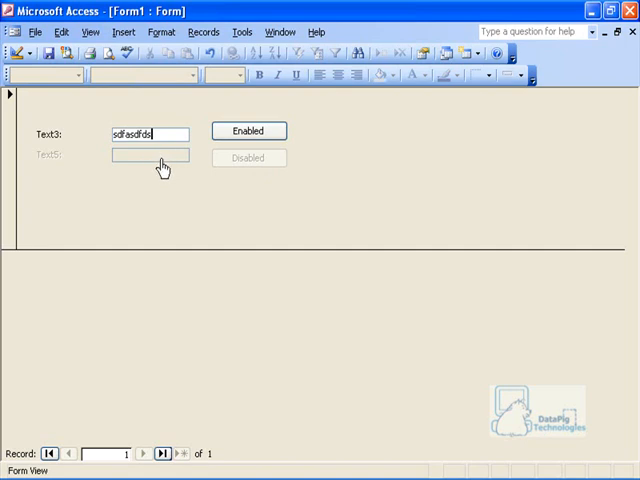
Step: Draw a text box on the blank form and show its Data properties with Enabled set to Yes
{"action": "left_click", "coordinate": [336, 52]}
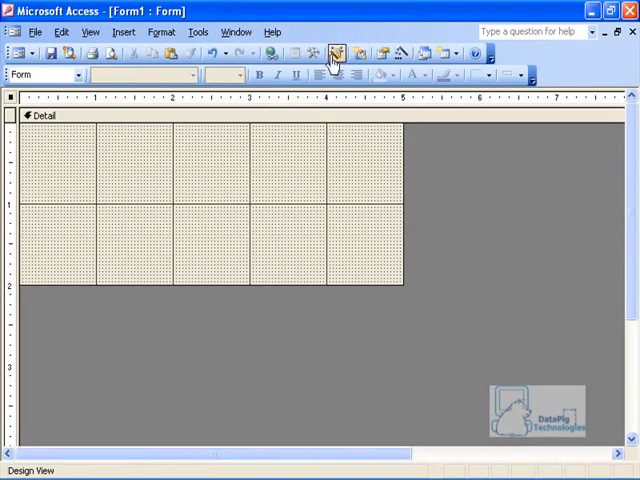
{"action": "left_click", "coordinate": [336, 54]}
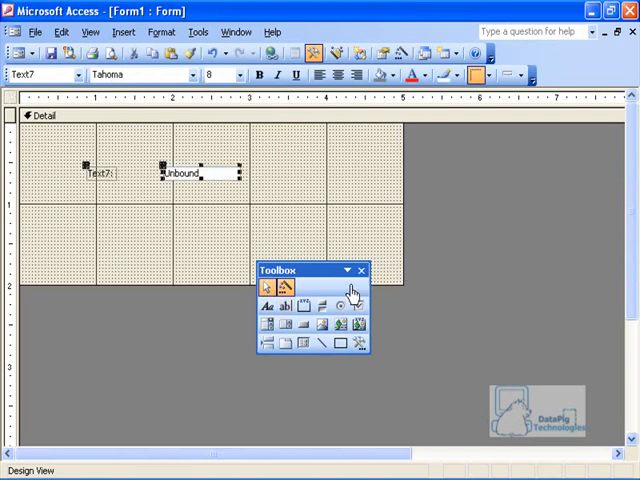
{"action": "right_click", "coordinate": [200, 172]}
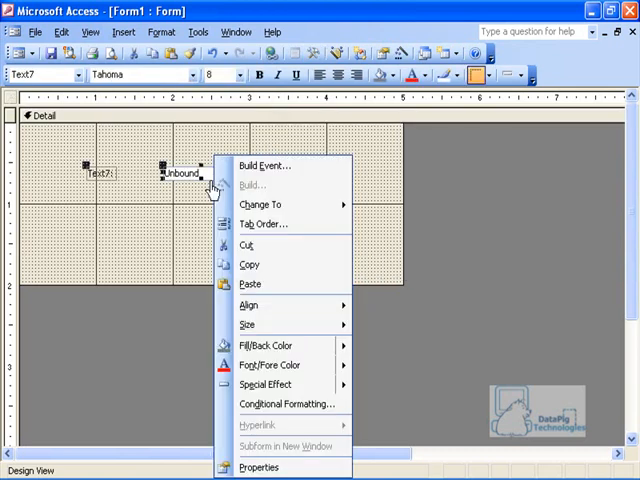
{"action": "left_click", "coordinate": [258, 468]}
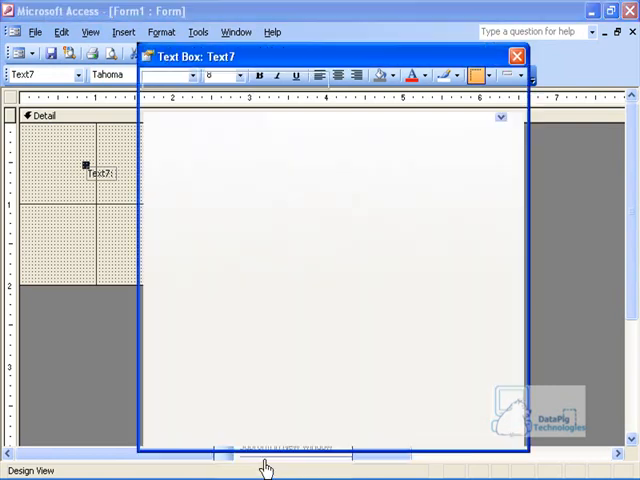
{"action": "left_click", "coordinate": [196, 104]}
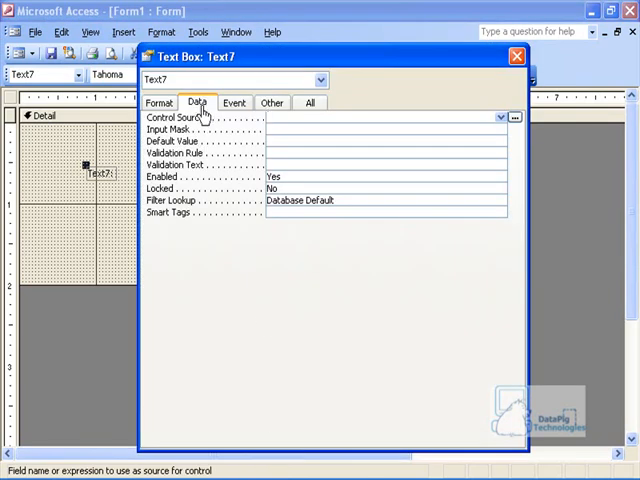
{"action": "mouse_move", "coordinate": [156, 190]}
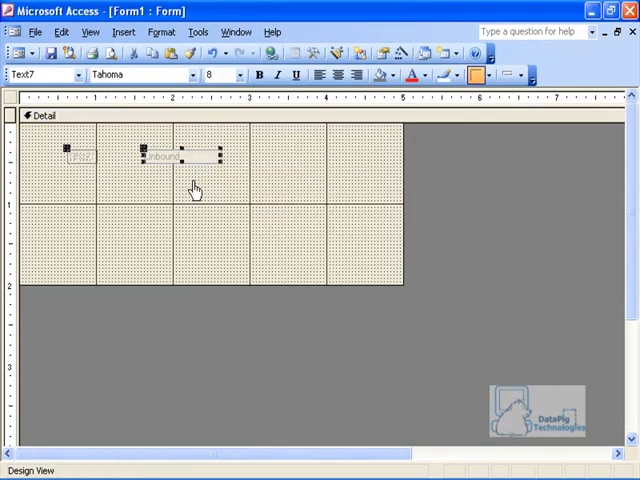
Step: Add a combo box and Command9 button, disable the text and combo boxes, and view Command9's Enabled setting
{"action": "left_click", "coordinate": [312, 54]}
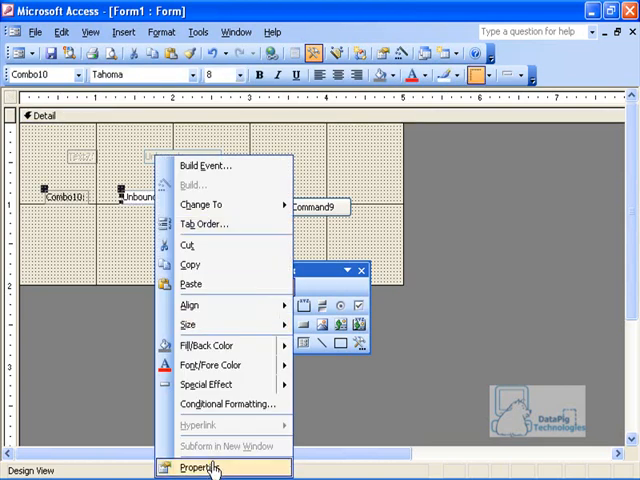
{"action": "left_click", "coordinate": [200, 468]}
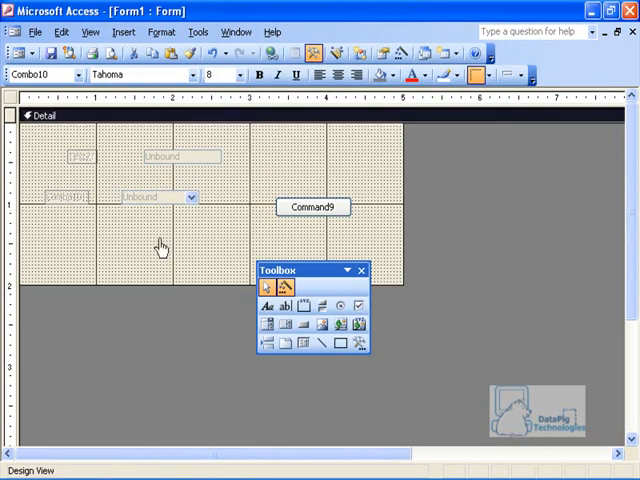
{"action": "double_click", "coordinate": [312, 206]}
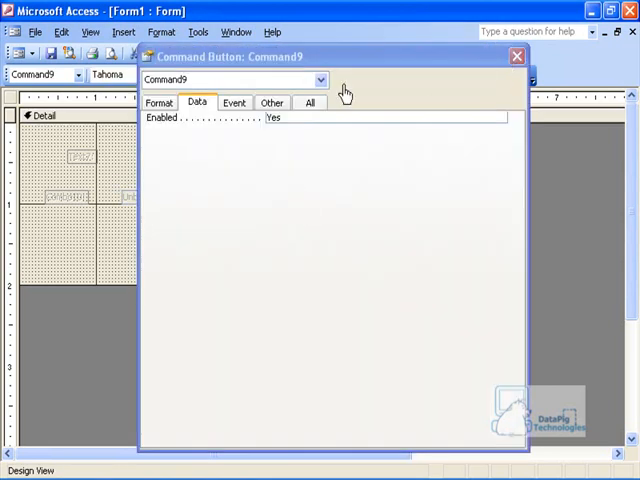
{"action": "left_click", "coordinate": [516, 56]}
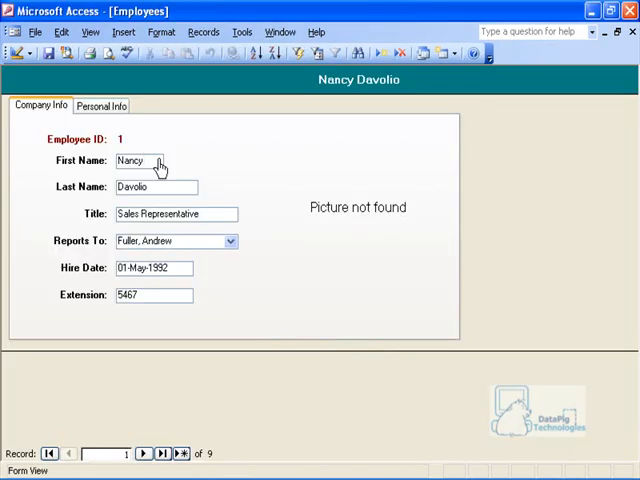
Step: Place the cursor in the First Name field of Nancy Davolio's Employees record
{"action": "left_click", "coordinate": [140, 160]}
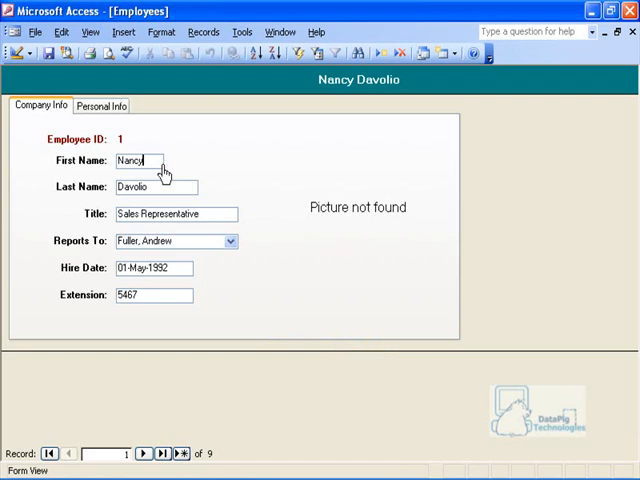
{"action": "mouse_move", "coordinate": [164, 178]}
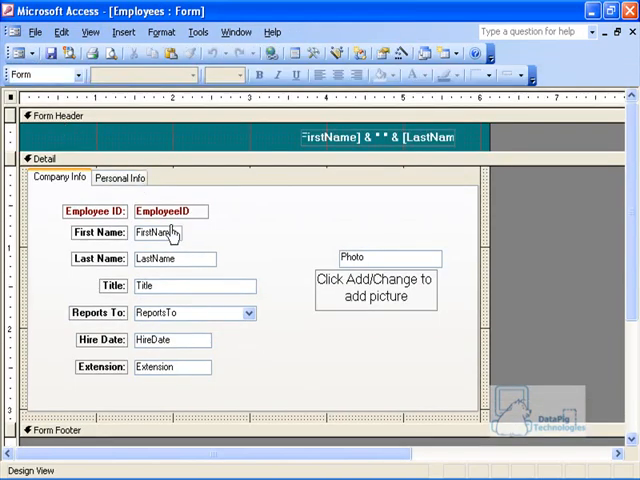
Step: Select the employee detail text boxes and toggle their Enabled property in the property sheet
{"action": "left_click", "coordinate": [158, 232]}
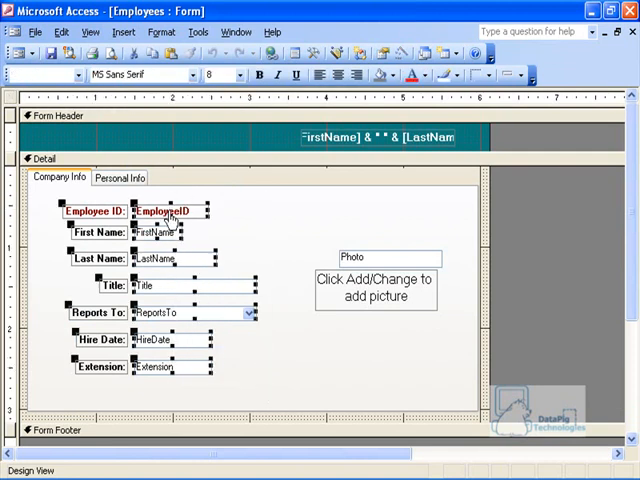
{"action": "right_click", "coordinate": [164, 210]}
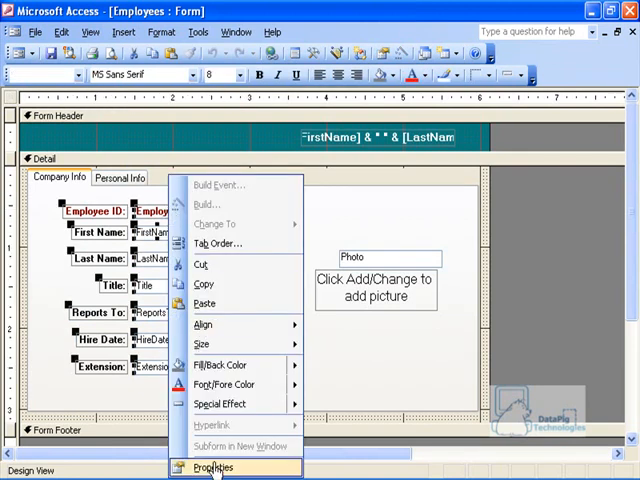
{"action": "left_click", "coordinate": [212, 468]}
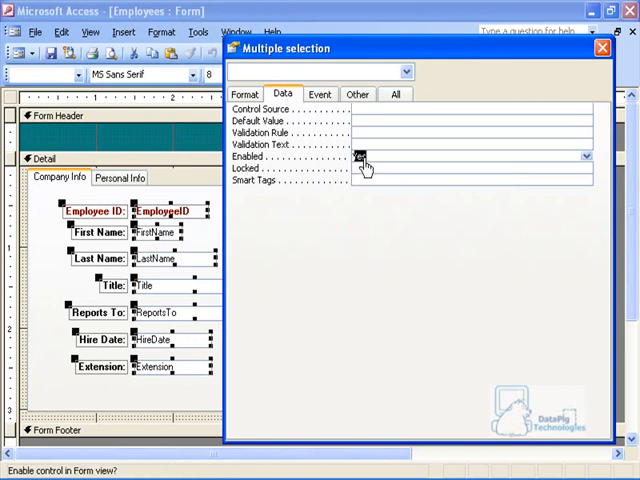
{"action": "left_click", "coordinate": [364, 156]}
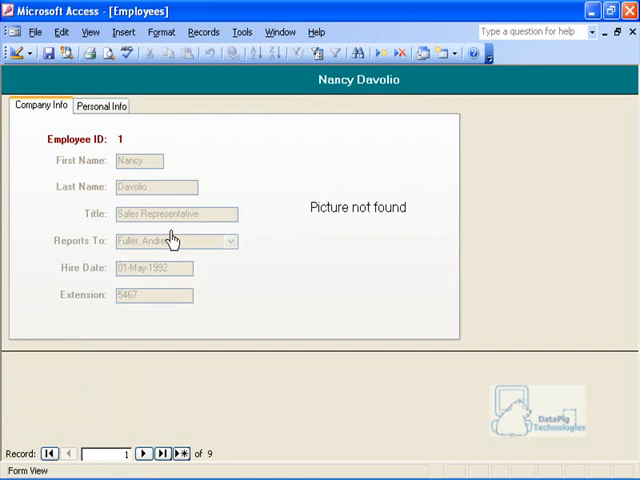
{"action": "mouse_move", "coordinate": [160, 260]}
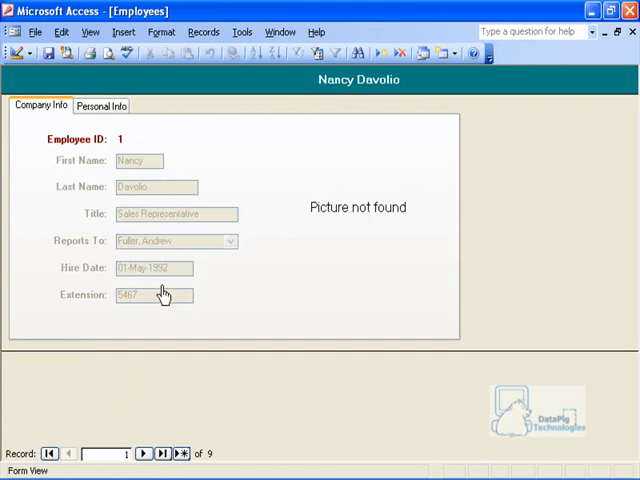
{"action": "mouse_move", "coordinate": [164, 200]}
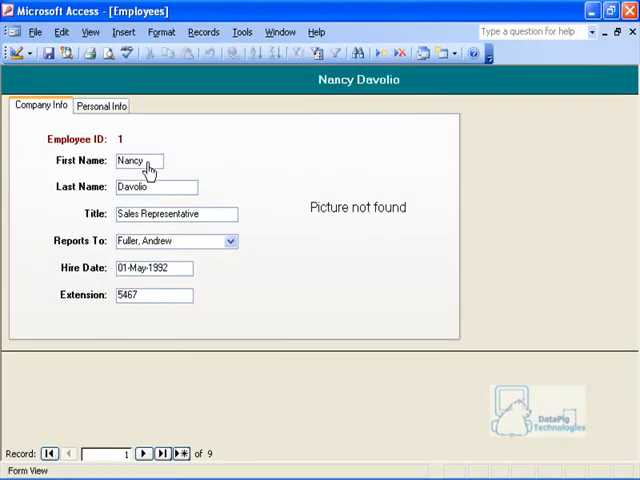
{"action": "mouse_move", "coordinate": [170, 288]}
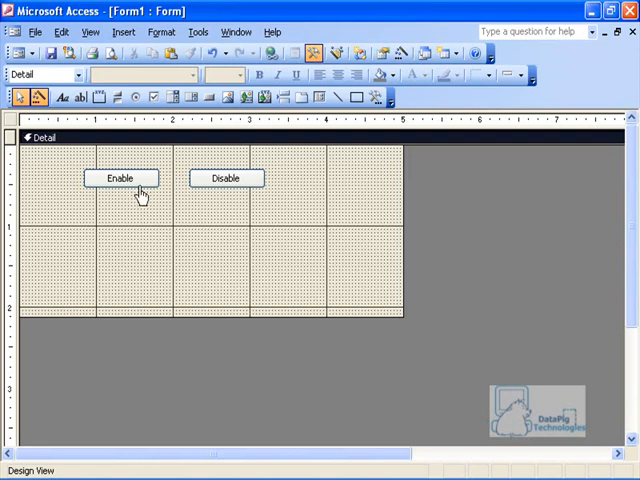
{"action": "mouse_move", "coordinate": [208, 196]}
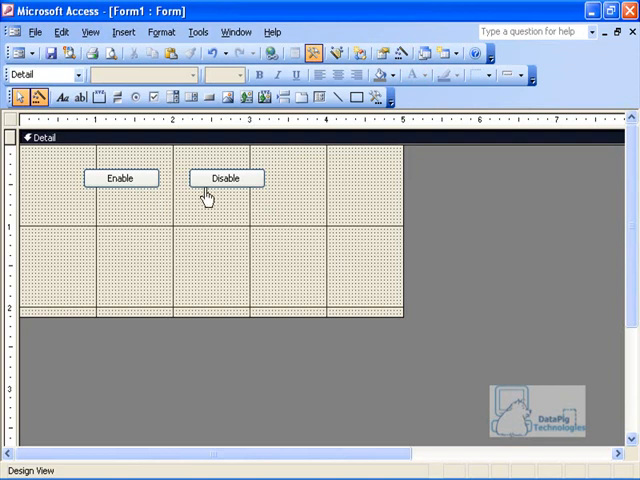
{"action": "mouse_move", "coordinate": [280, 150]}
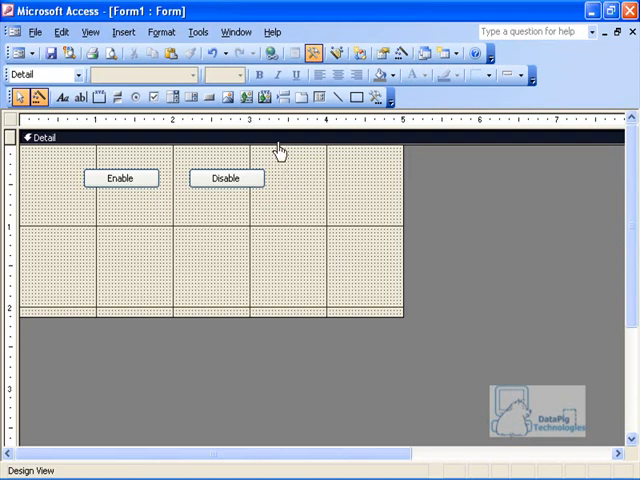
{"action": "mouse_move", "coordinate": [136, 96]}
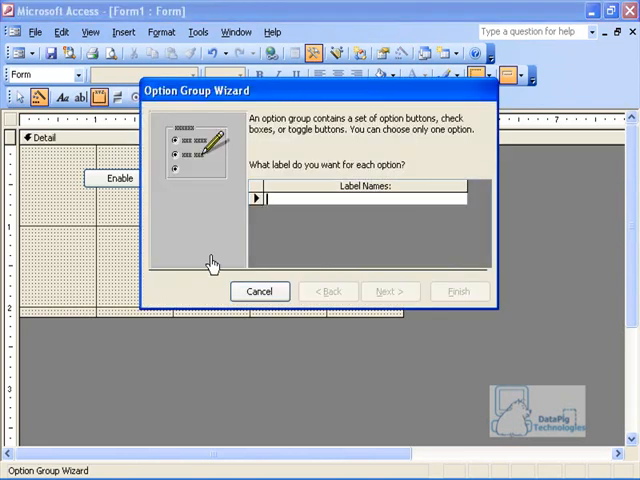
Step: Enter the option labels yes, no and maybe in the Option Group Wizard
{"action": "type", "text": "yes"}
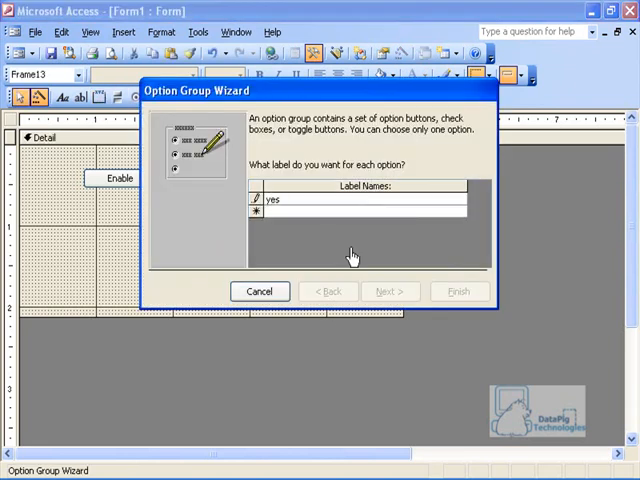
{"action": "type", "text": "no"}
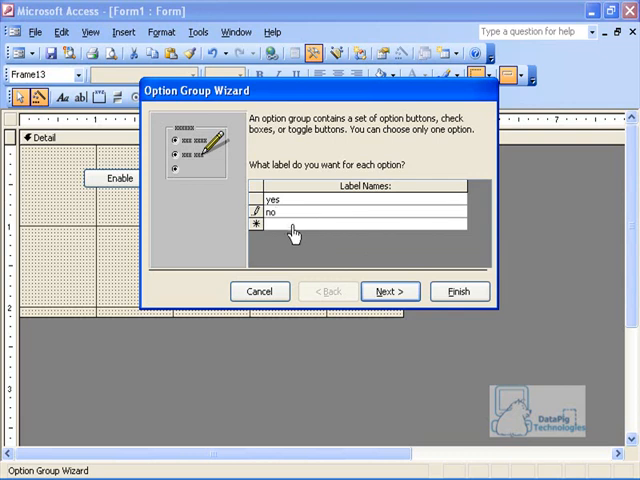
{"action": "type", "text": "maybe"}
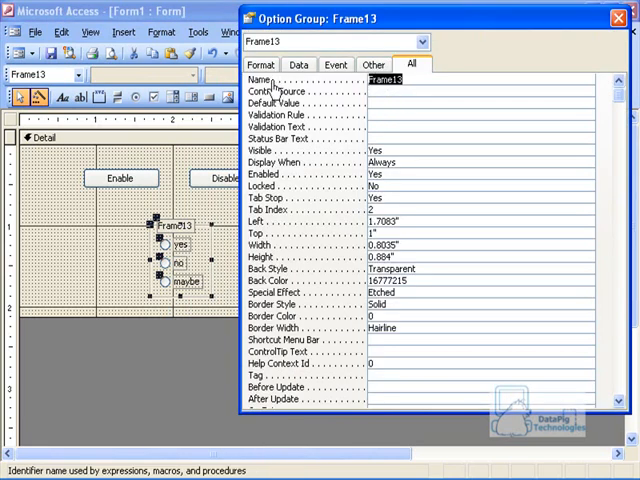
Step: Name the option group myoption, then bring up the Disable button's property sheet
{"action": "type", "text": "my"}
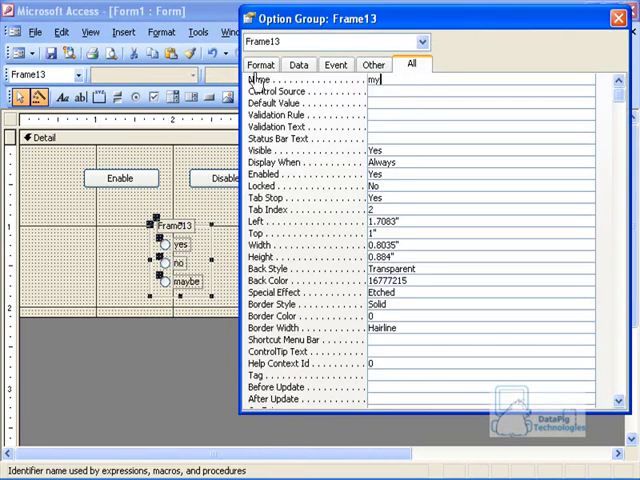
{"action": "type", "text": "option"}
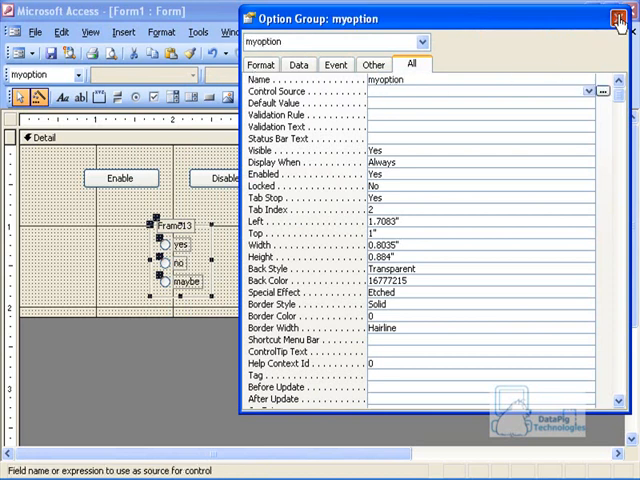
{"action": "left_click", "coordinate": [612, 18]}
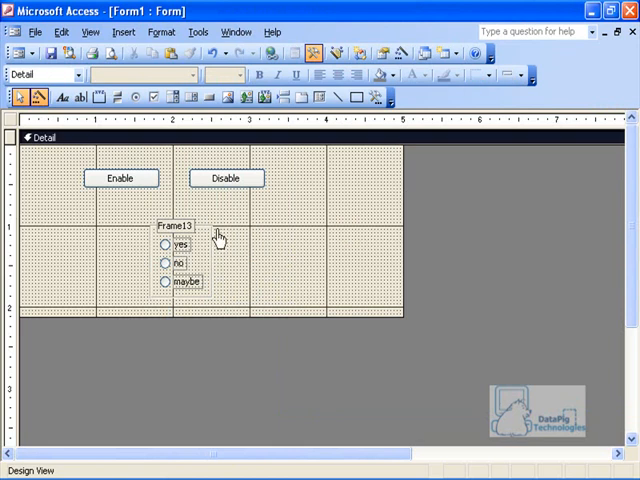
{"action": "left_click", "coordinate": [166, 226]}
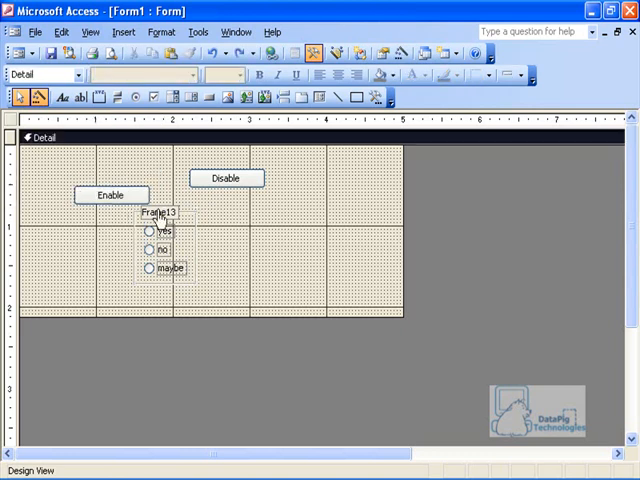
{"action": "left_click", "coordinate": [224, 178]}
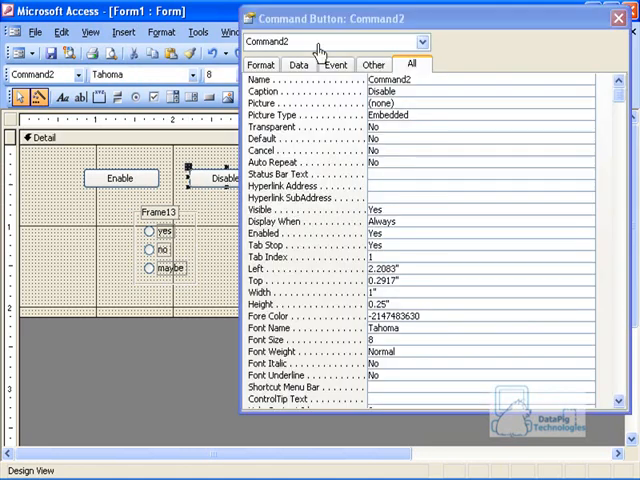
Step: Give the Disable button an On Click procedure setting Me.Myoption.Enabled = False
{"action": "left_click", "coordinate": [336, 64]}
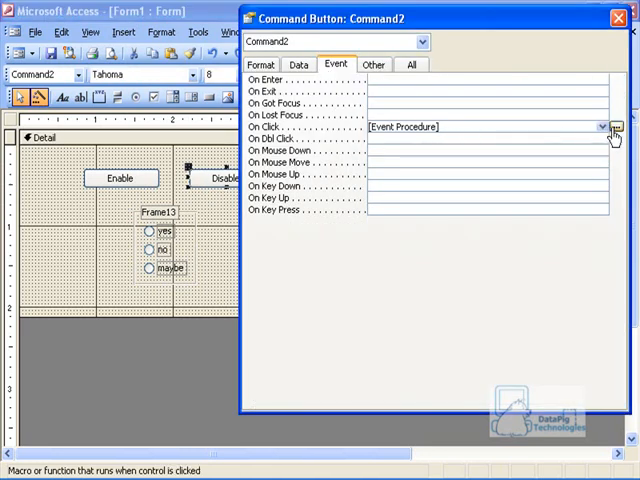
{"action": "left_click", "coordinate": [616, 128]}
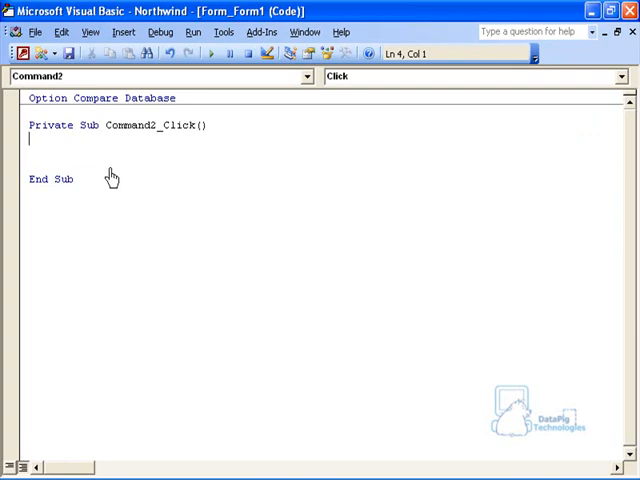
{"action": "type", "text": "me."}
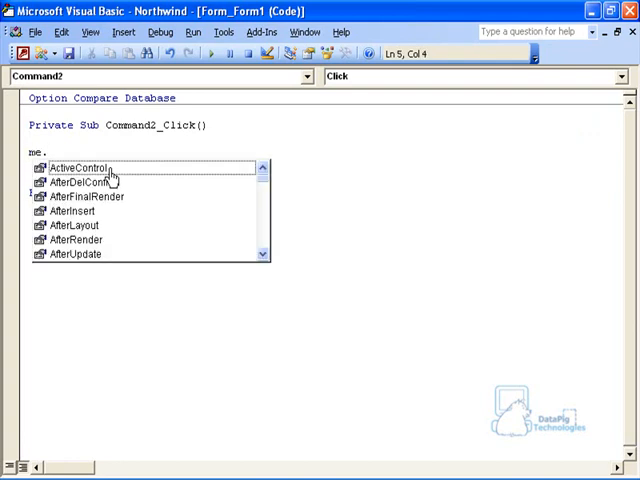
{"action": "type", "text": "Myoption"}
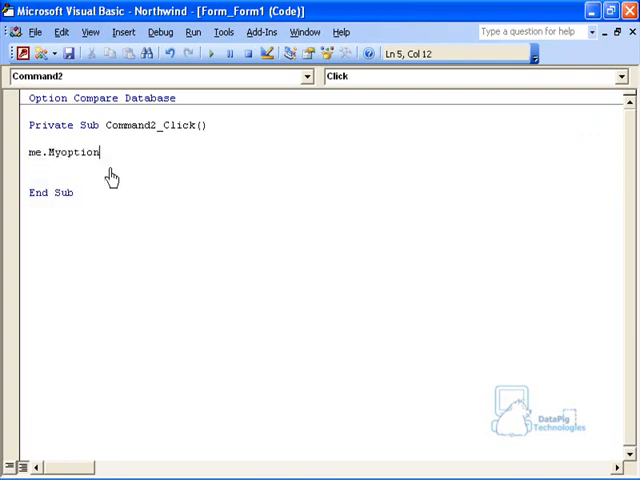
{"action": "type", "text": ".en"}
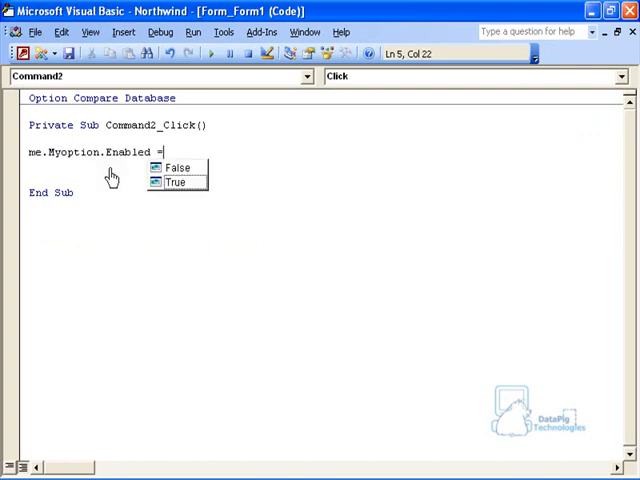
{"action": "type", "text": "fal"}
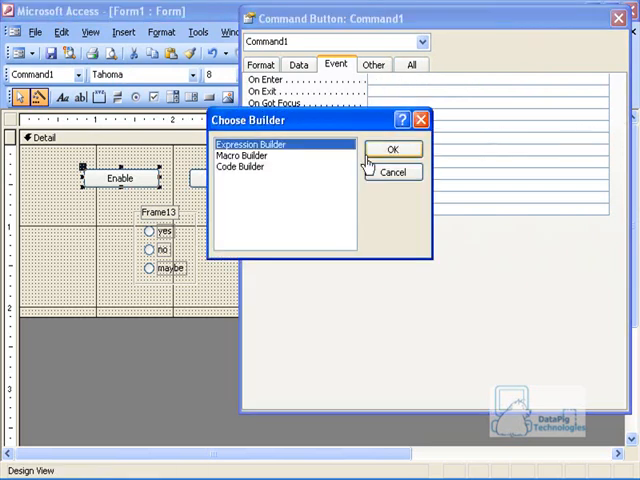
Step: Start the Enable button's Click procedure with a Me.Myoption.Enabled reference
{"action": "left_click", "coordinate": [392, 148]}
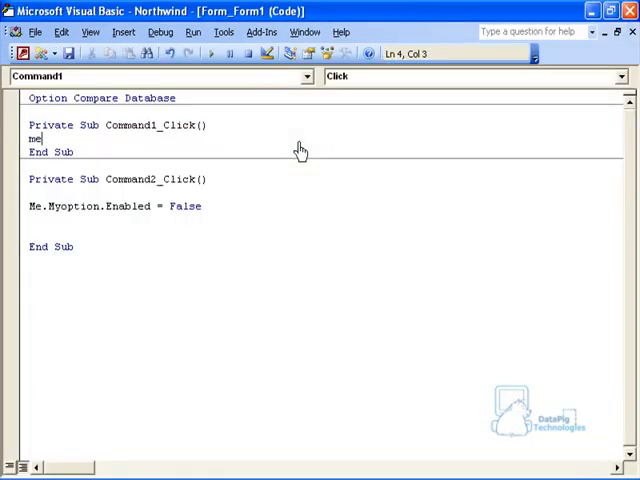
{"action": "type", "text": ".Myoption"}
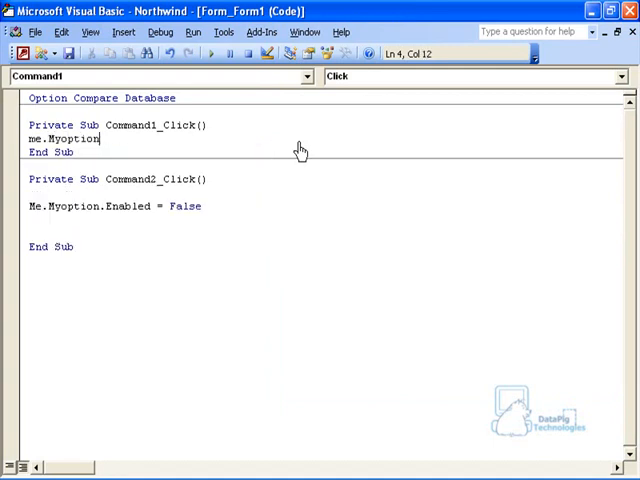
{"action": "type", "text": ".Enabled"}
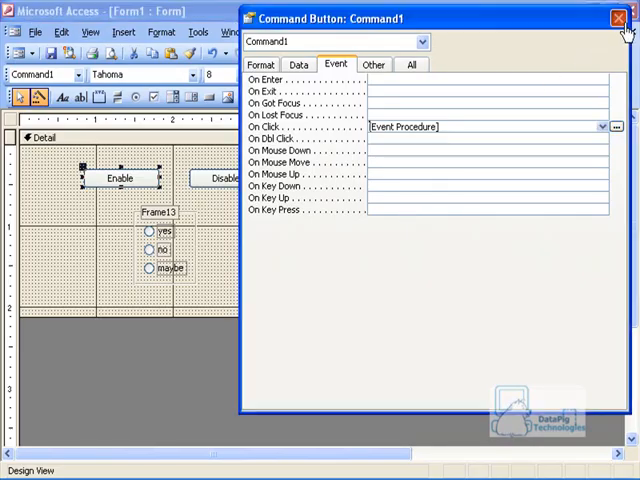
Step: In Form View, use Disable and confirm the Frame13 options can no longer be picked
{"action": "left_click", "coordinate": [616, 18]}
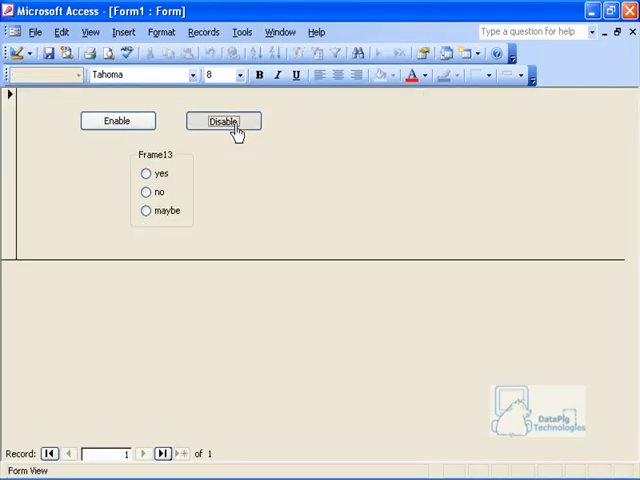
{"action": "left_click", "coordinate": [222, 120]}
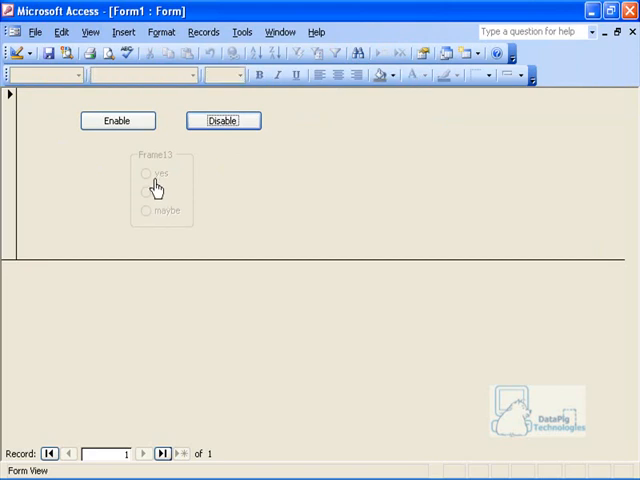
{"action": "left_click", "coordinate": [116, 120]}
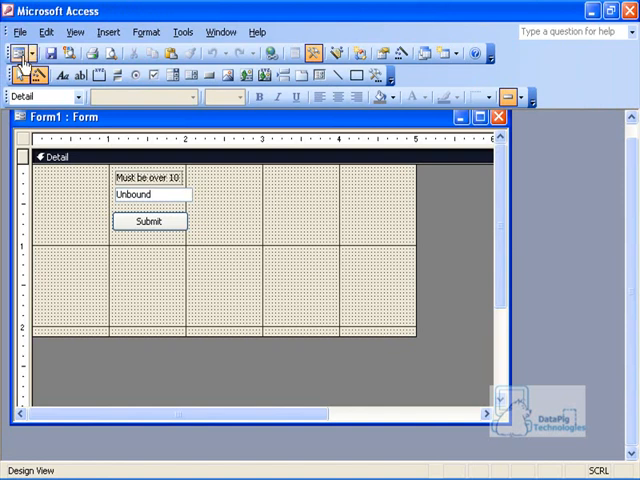
Step: Name the unbound text box Mytextbox and start a Code Builder for its After Update event
{"action": "left_click", "coordinate": [16, 52]}
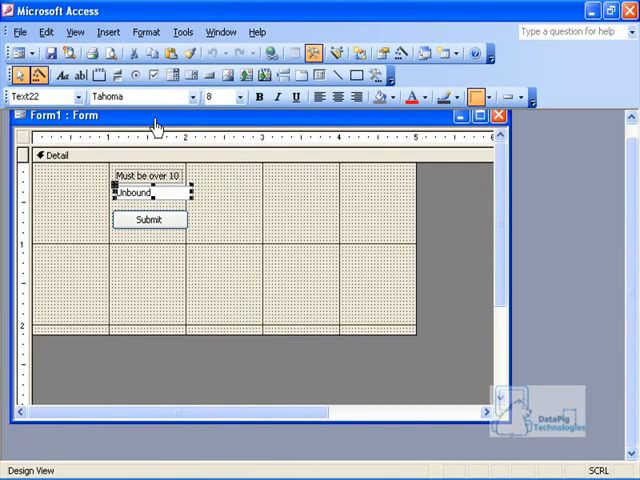
{"action": "right_click", "coordinate": [148, 192]}
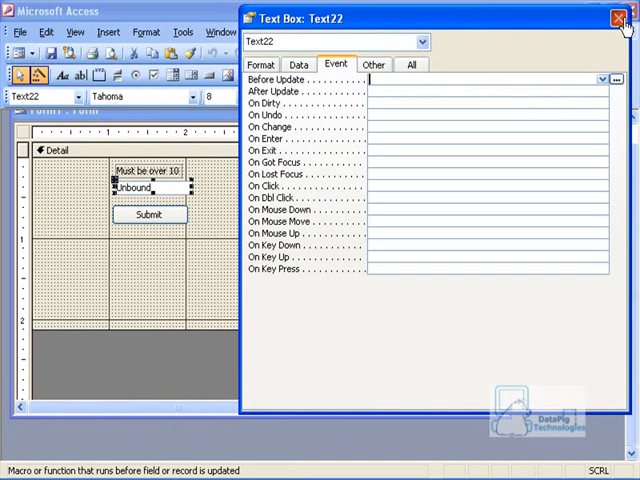
{"action": "type", "text": "Mytextbox"}
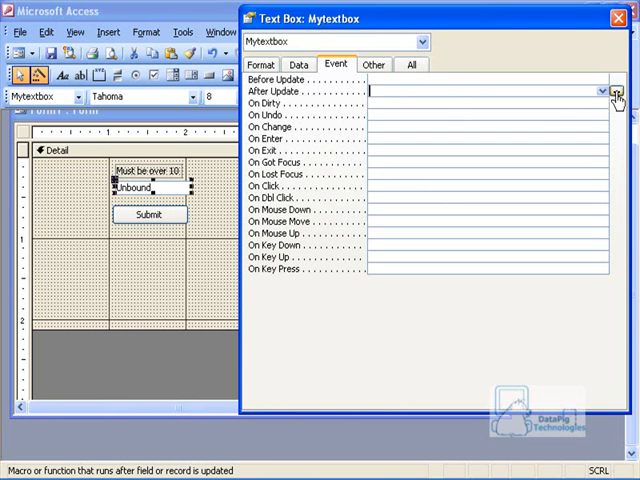
{"action": "left_click", "coordinate": [616, 90]}
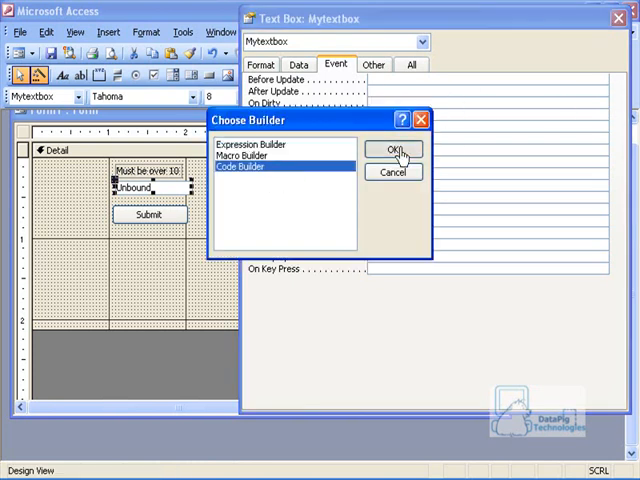
Step: Begin Mytextbox_AfterUpdate with If Me.Mytextbox.Value < 10 Then
{"action": "left_click", "coordinate": [394, 148]}
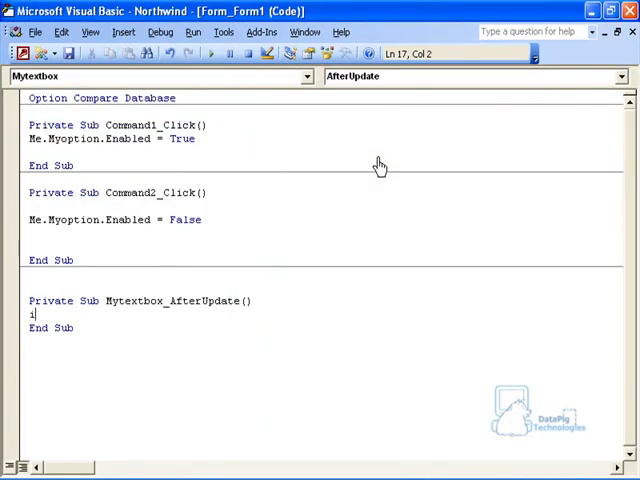
{"action": "type", "text": "f me.my"}
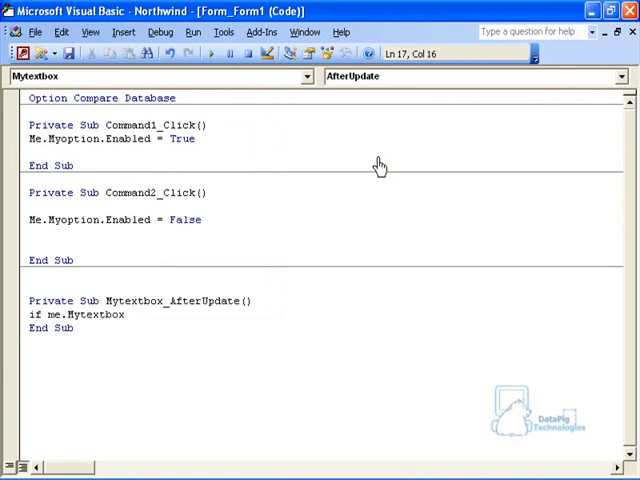
{"action": "type", "text": "value"}
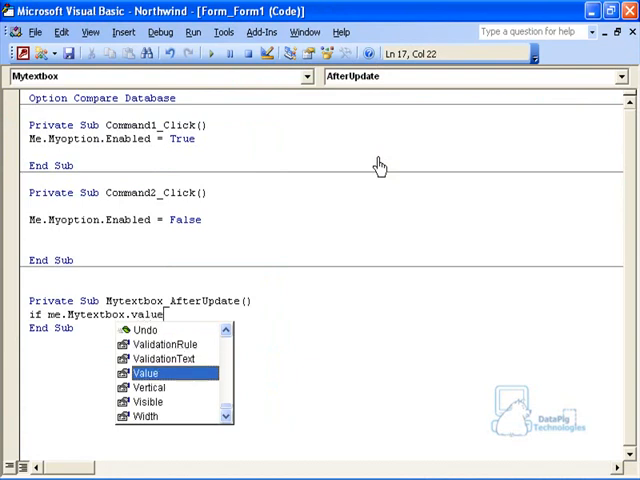
{"action": "key", "text": "Tab"}
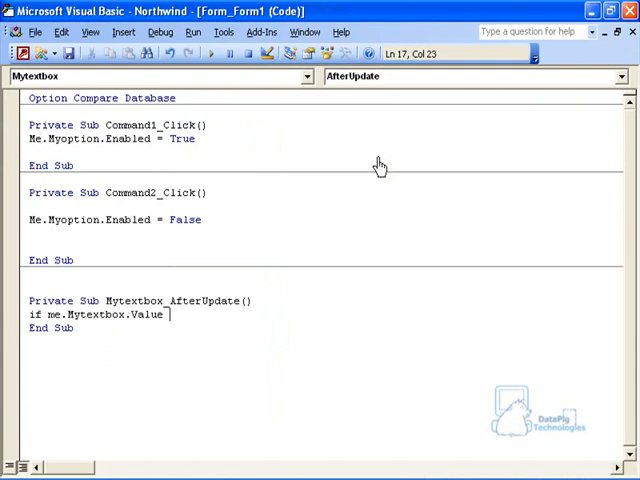
{"action": "type", "text": "<10"}
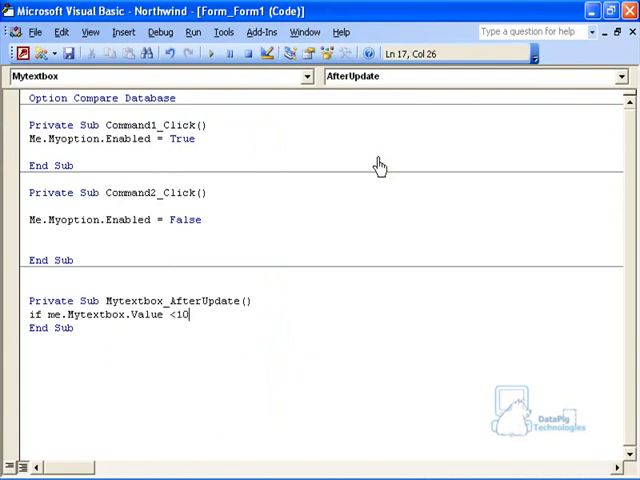
{"action": "type", "text": "the"}
{"action": "type", "text": "me."}
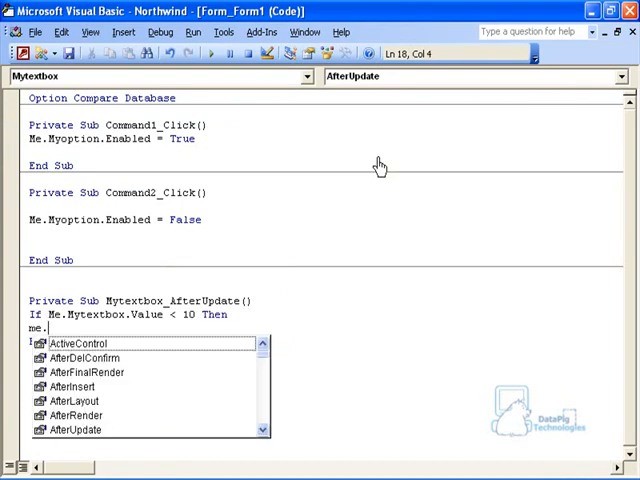
Step: Complete the branches: mybutton.Enabled = False, Else Enabled = True, End If
{"action": "type", "text": "mybutton"}
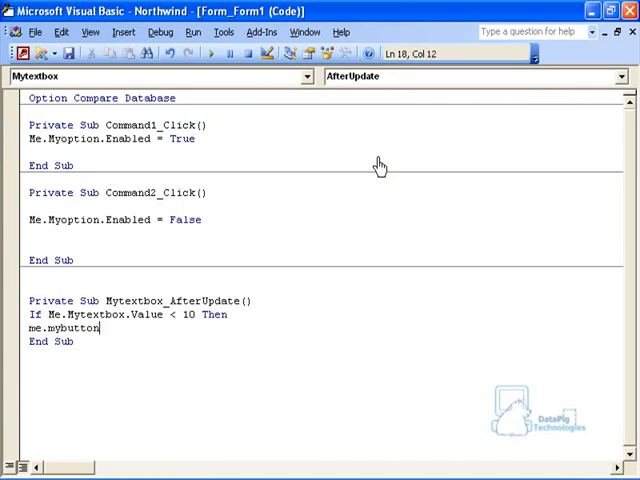
{"action": "type", "text": "ena"}
{"action": "type", "text": "m"}
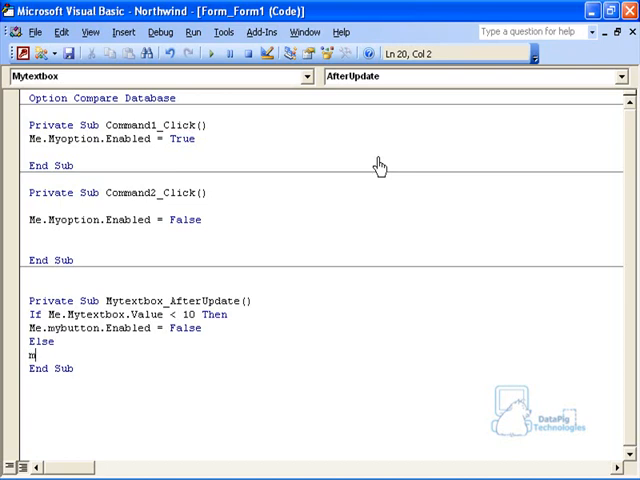
{"action": "type", "text": "e.mybutton.."}
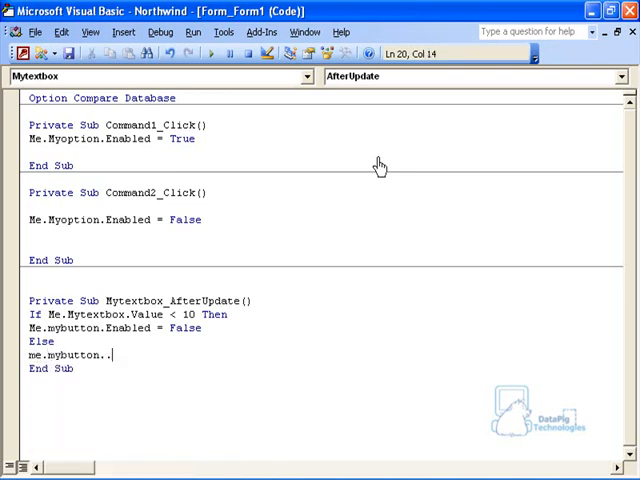
{"action": "type", "text": "enabled = True"}
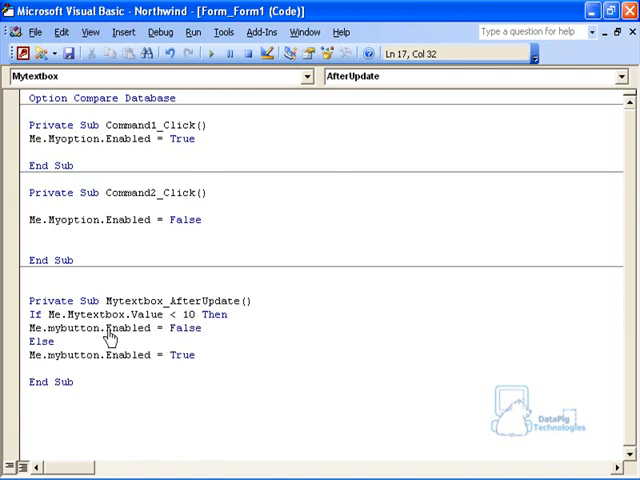
{"action": "mouse_move", "coordinate": [170, 344]}
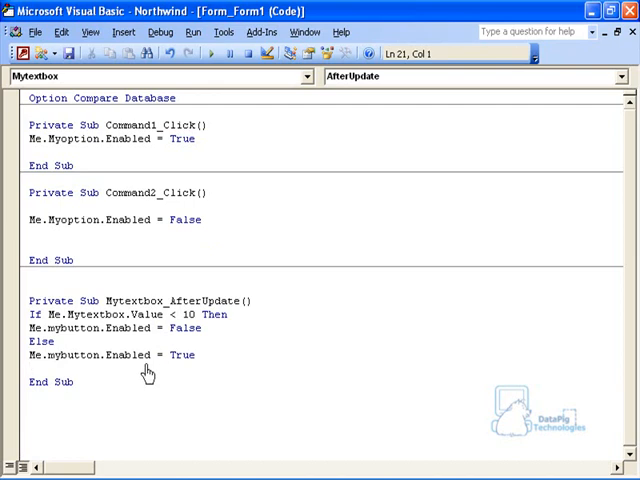
{"action": "type", "text": "End If"}
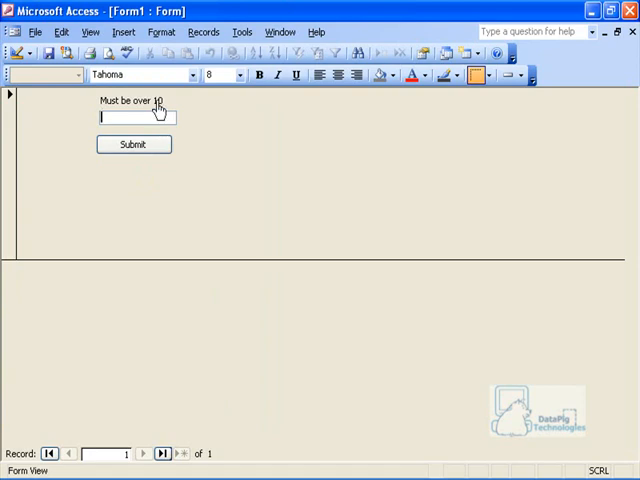
Step: Enter 7 to see Submit grey out, then enter 11 in the text box
{"action": "type", "text": "7"}
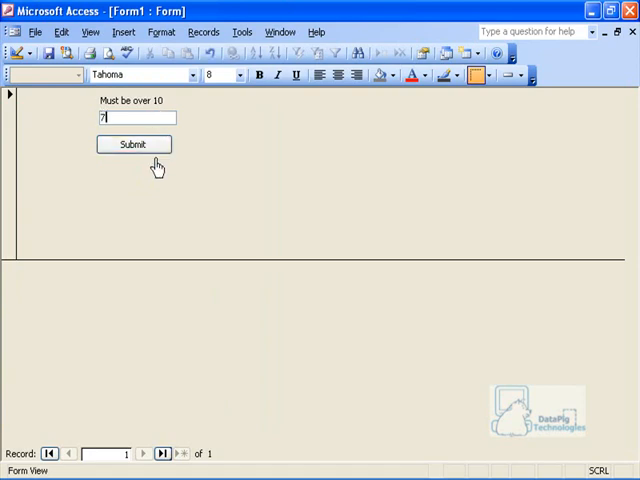
{"action": "left_click", "coordinate": [132, 144]}
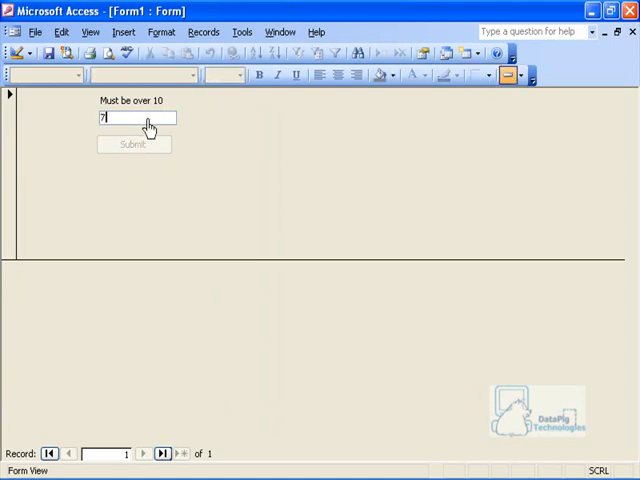
{"action": "type", "text": "11"}
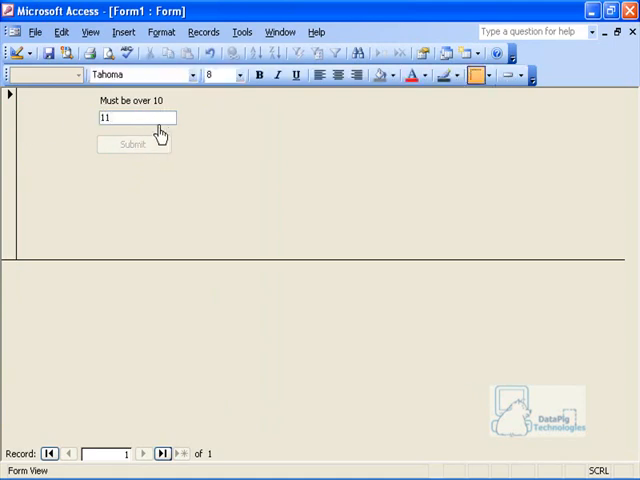